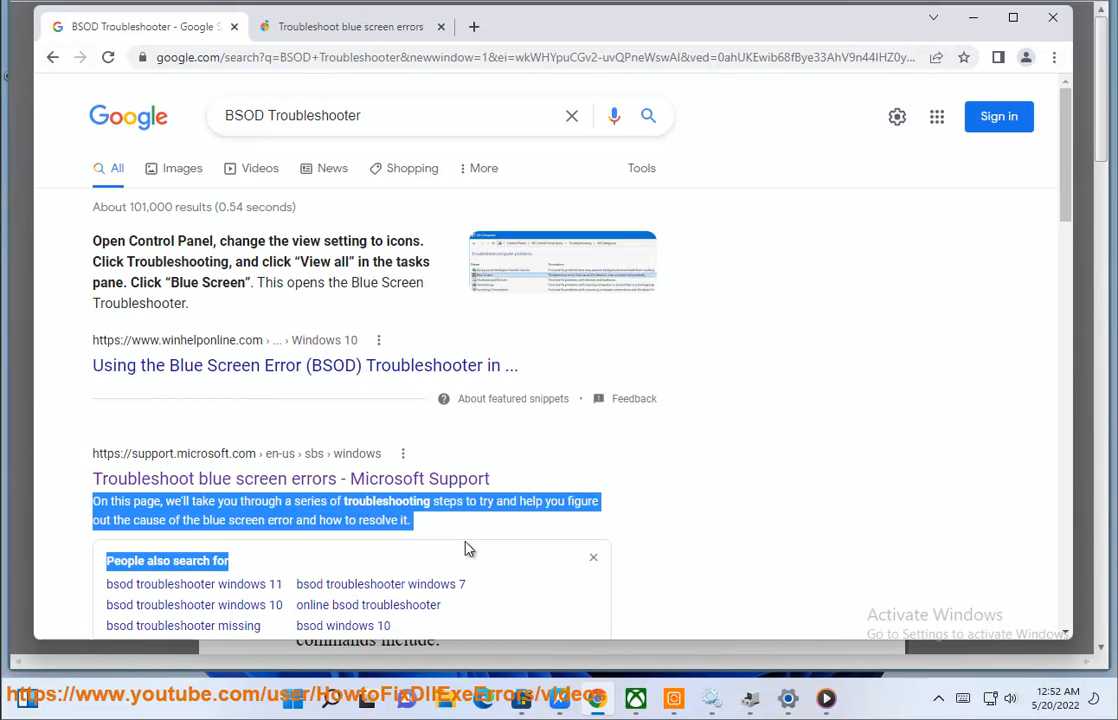
Step: Review the Microsoft Support result on troubleshooting blue screen errors
{"action": "left_click", "coordinate": [290, 478]}
{"action": "type", "text": "Command Prompt"}
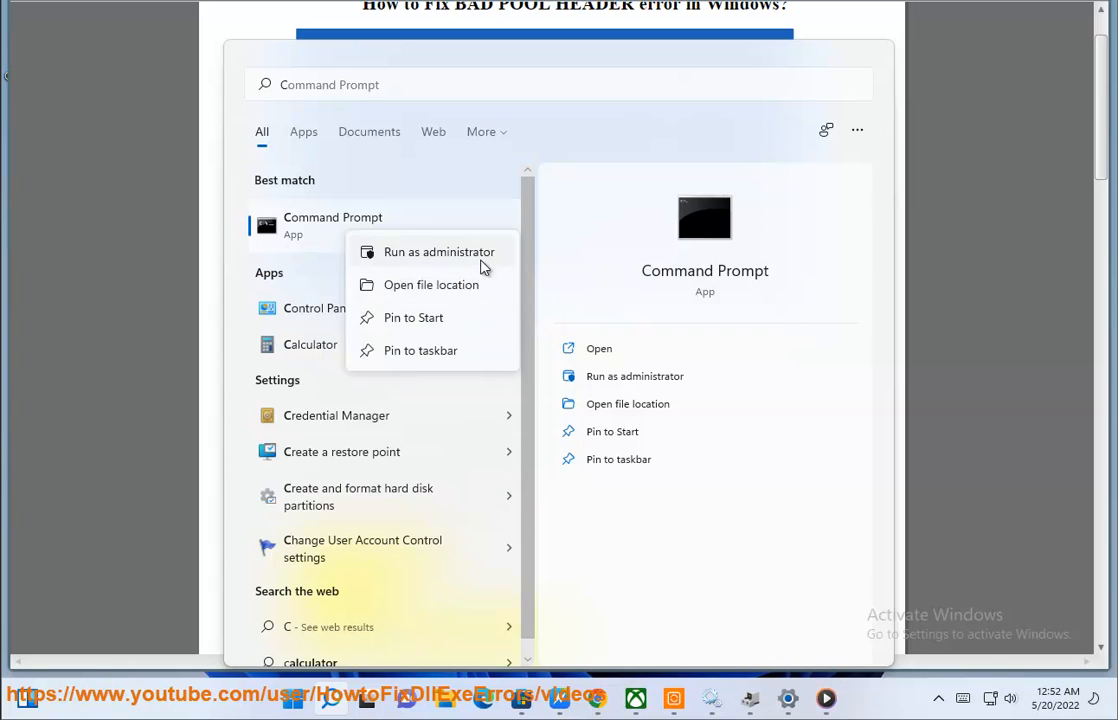
Step: Launch Command Prompt as administrator for the sfc /scannow check
{"action": "left_click", "coordinate": [440, 252]}
{"action": "type", "text": "SFC SCANNOW"}
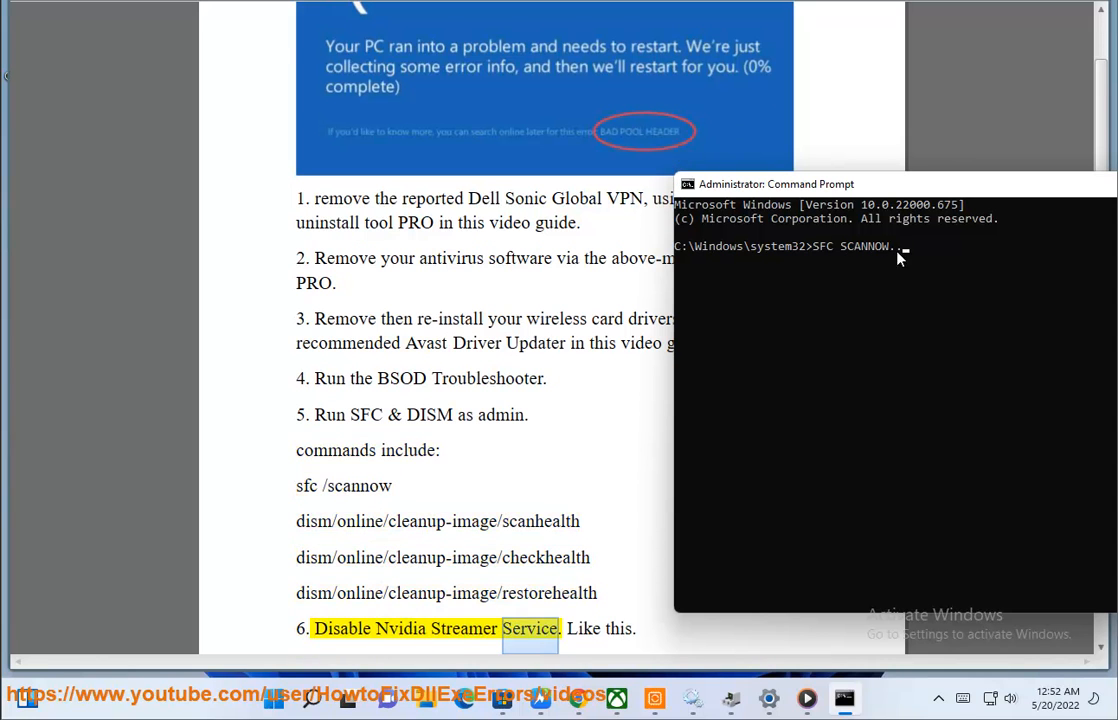
{"action": "scroll", "scroll_direction": "down", "scroll_amount": 3}
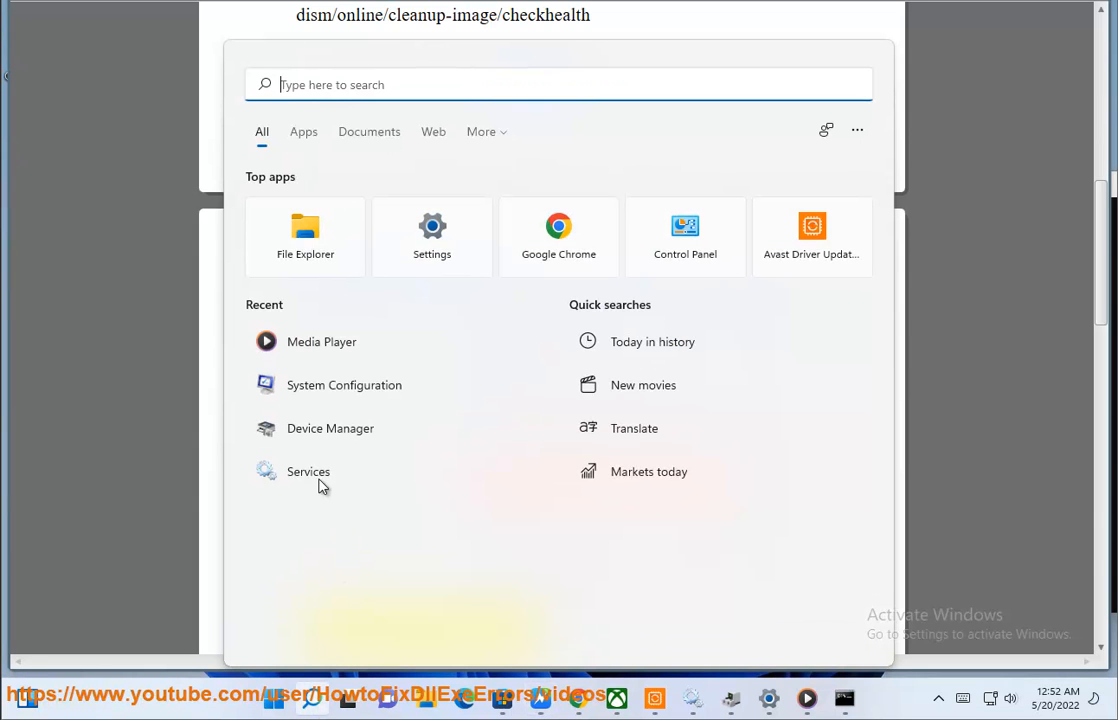
Step: Set the Natural Authentication service's startup type to Disabled, confirm, and close Services
{"action": "left_click", "coordinate": [308, 472]}
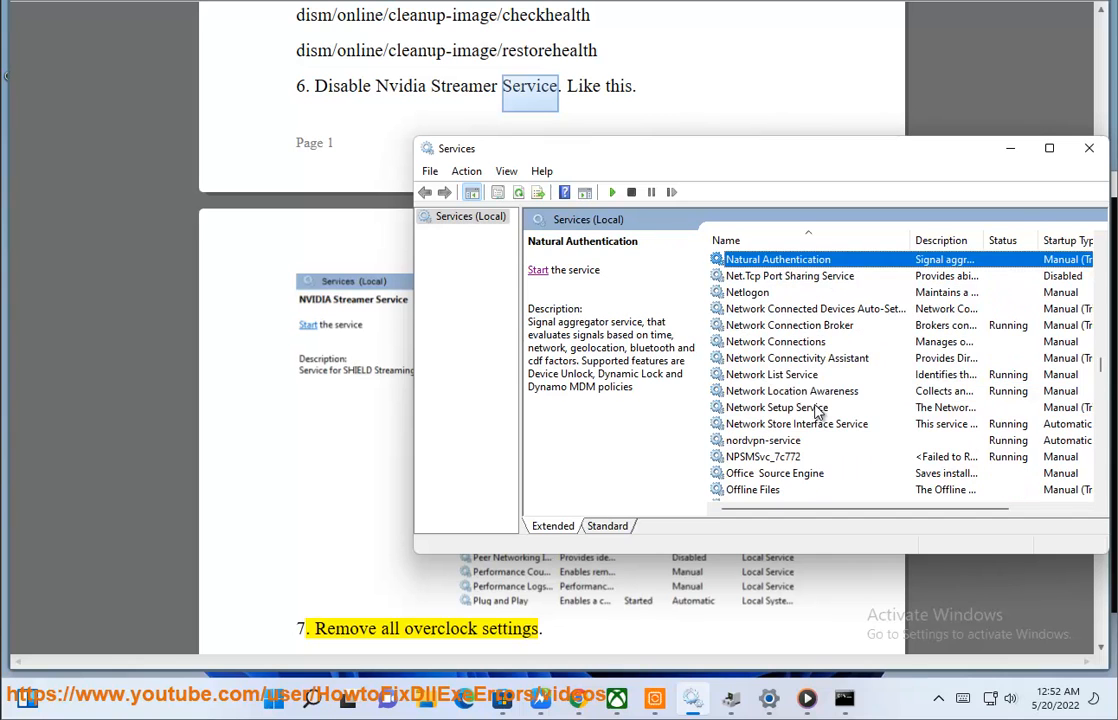
{"action": "right_click", "coordinate": [778, 260]}
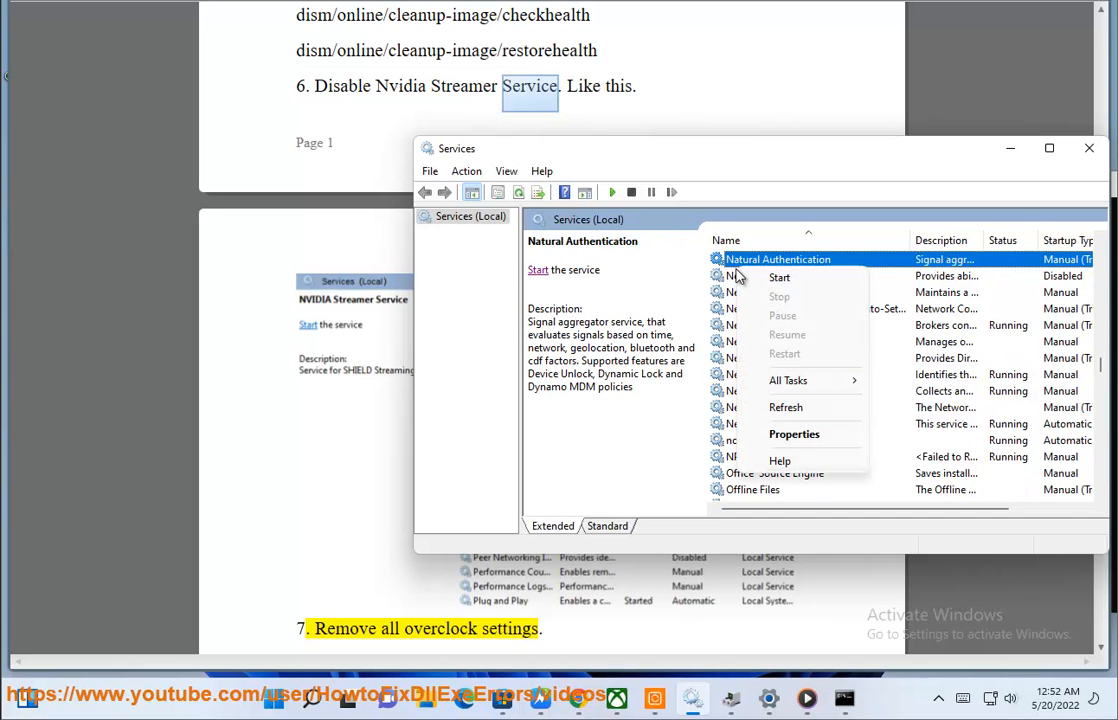
{"action": "left_click", "coordinate": [792, 432]}
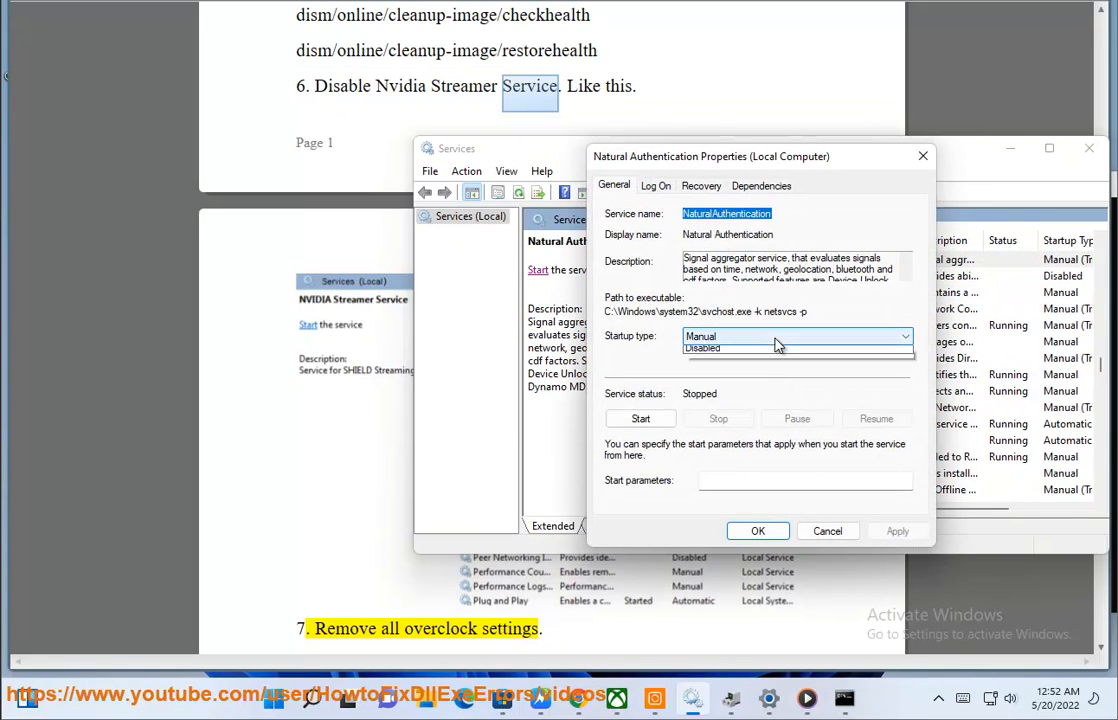
{"action": "left_click", "coordinate": [702, 348]}
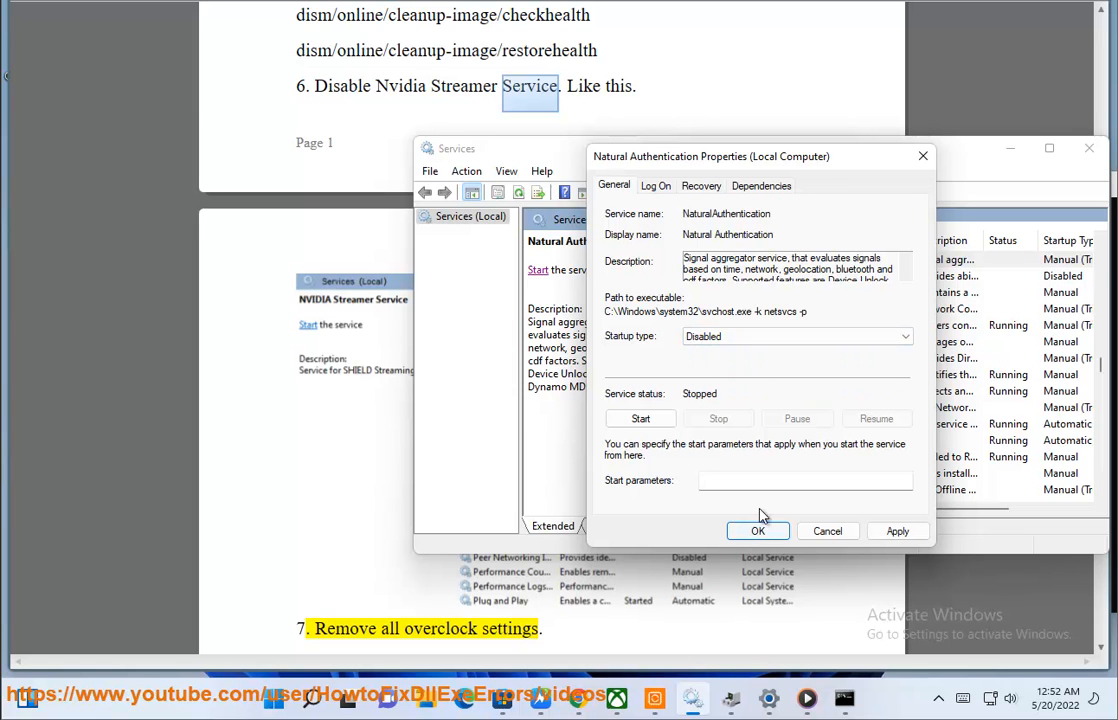
{"action": "left_click", "coordinate": [758, 532]}
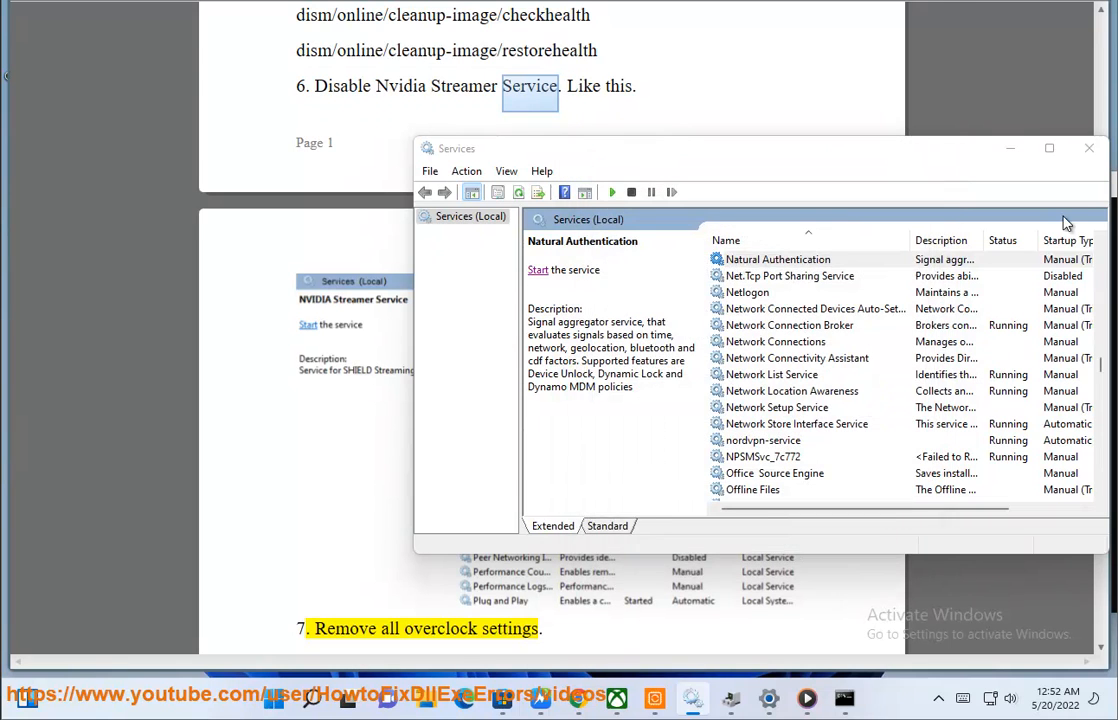
{"action": "left_click", "coordinate": [1088, 148]}
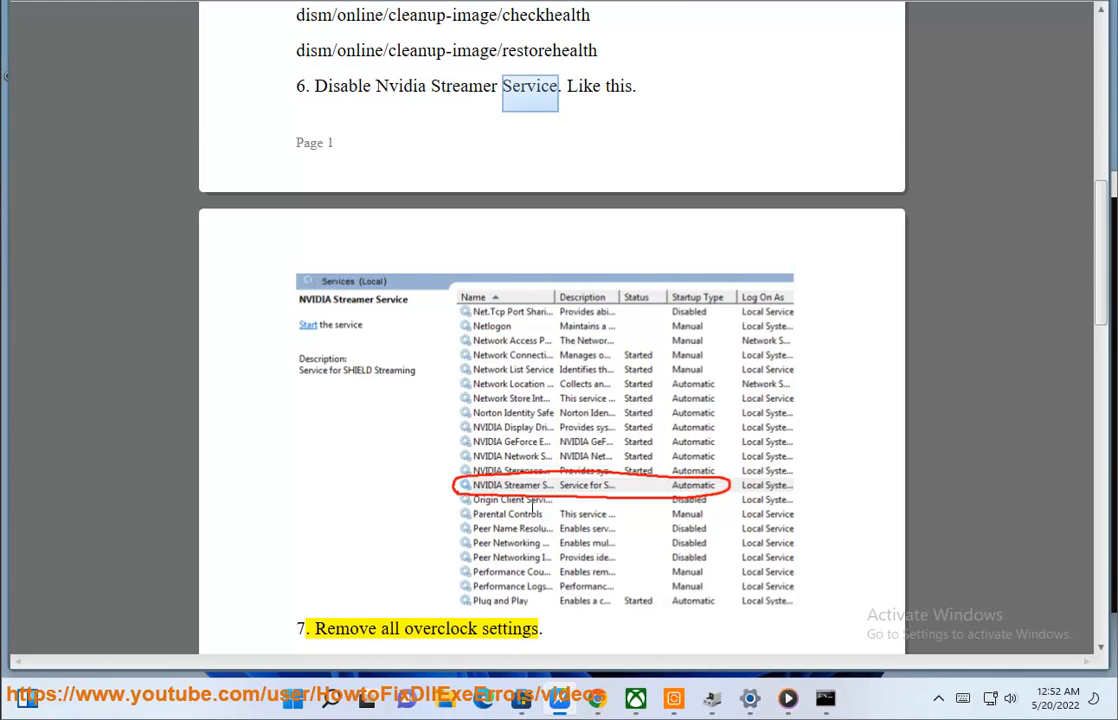
Step: Scroll the steps document down to step 10, Disable Windows Fast Startup
{"action": "scroll", "scroll_direction": "down", "scroll_amount": 3}
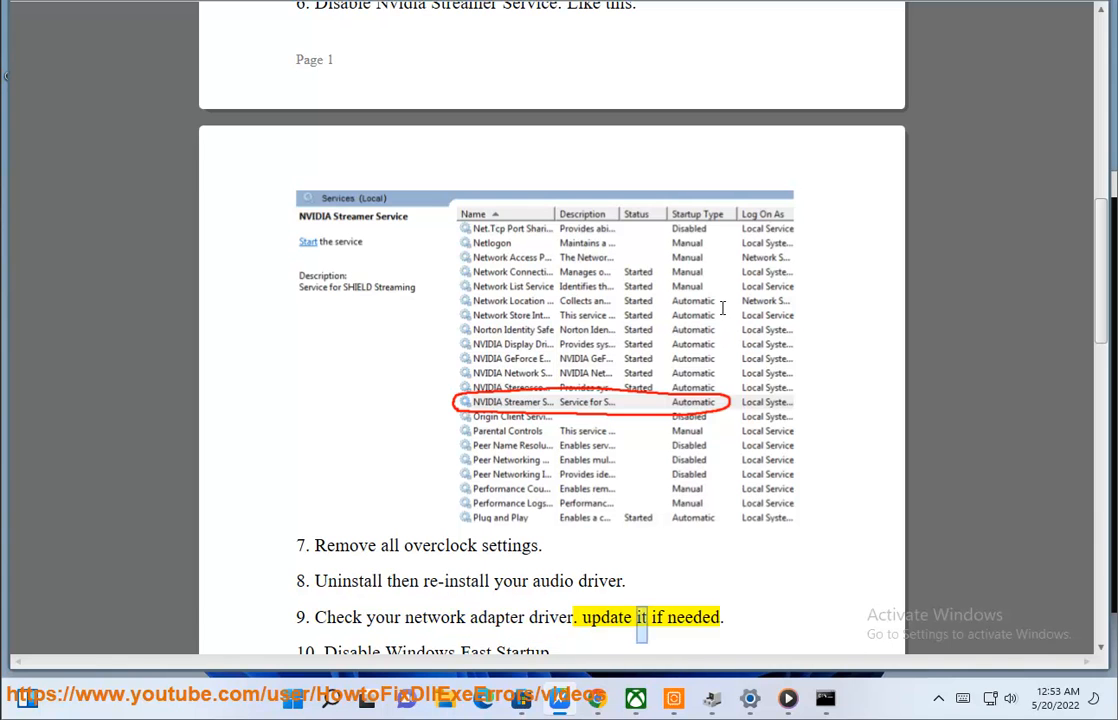
{"action": "scroll", "scroll_direction": "down", "scroll_amount": 3}
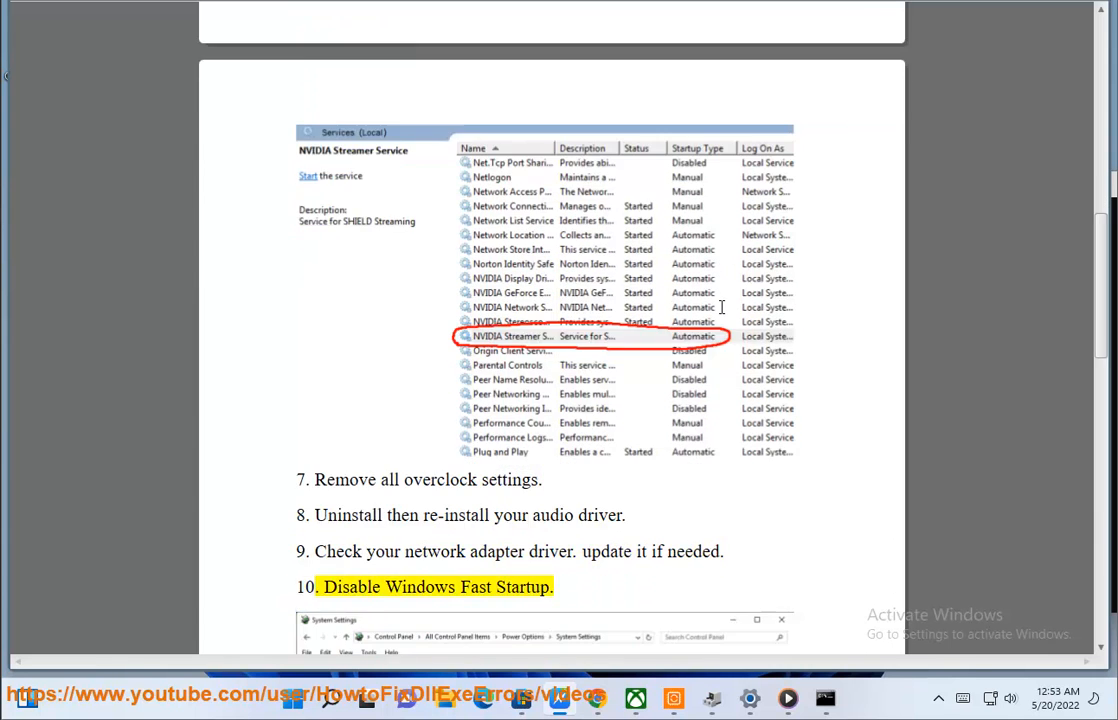
{"action": "scroll", "scroll_direction": "down", "scroll_amount": 3}
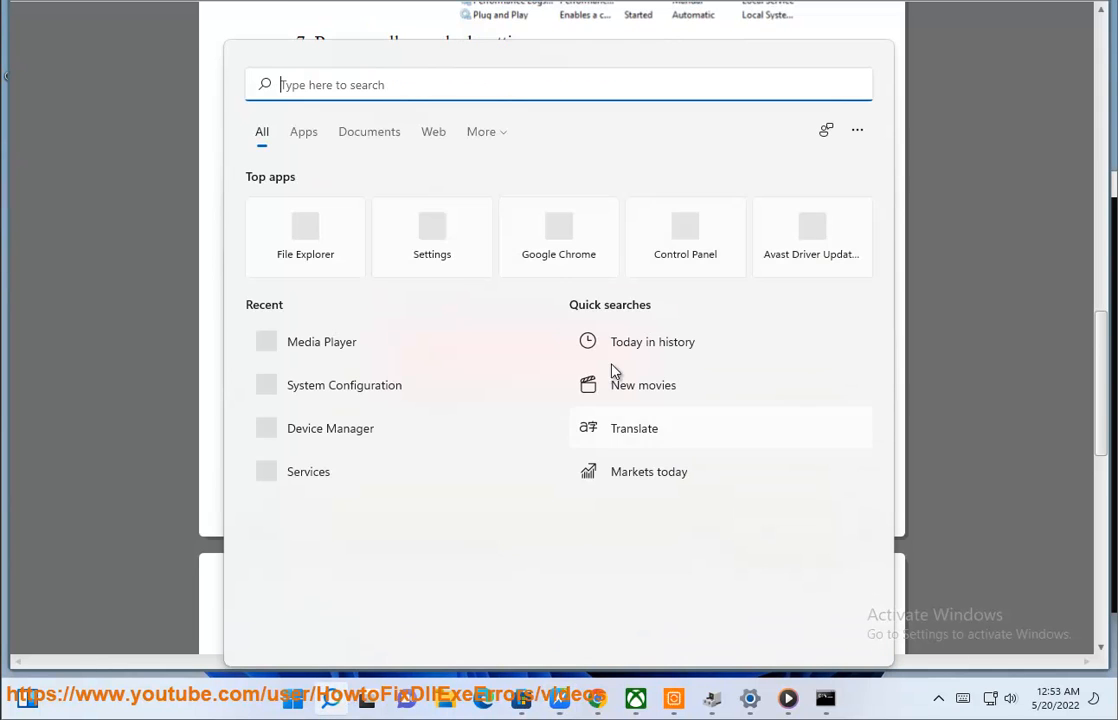
Step: Reach Power Options > Choose what the power buttons do via Control Panel's System and Security
{"action": "left_click", "coordinate": [684, 236]}
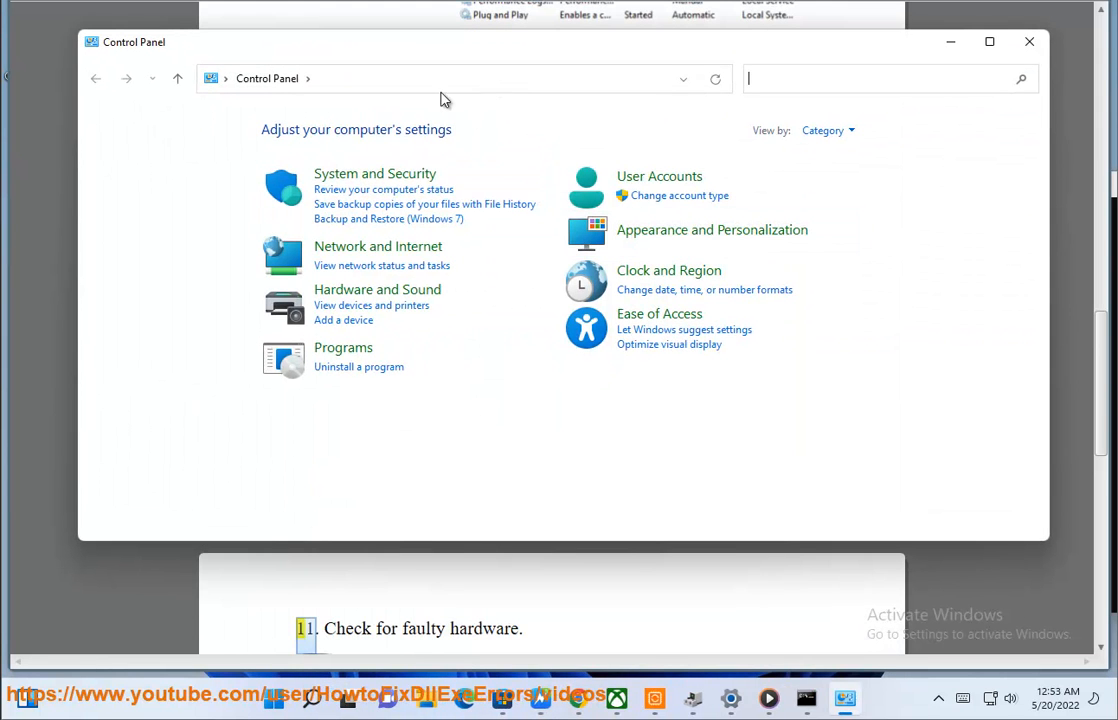
{"action": "left_click", "coordinate": [374, 172]}
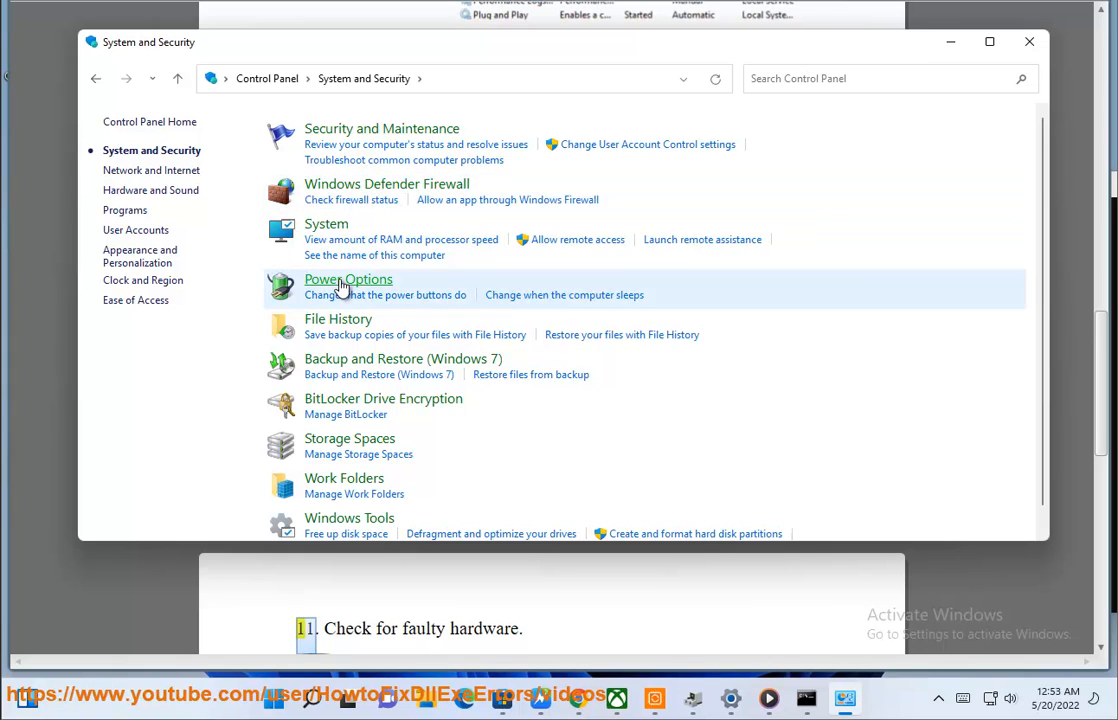
{"action": "left_click", "coordinate": [348, 280]}
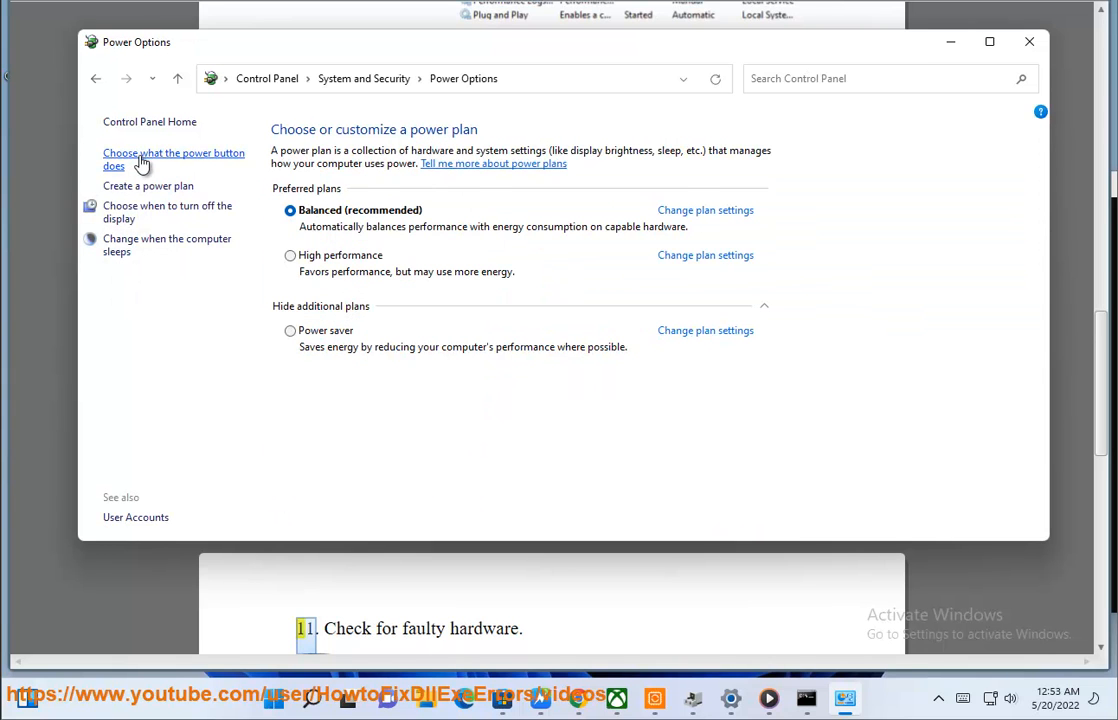
{"action": "left_click", "coordinate": [704, 210]}
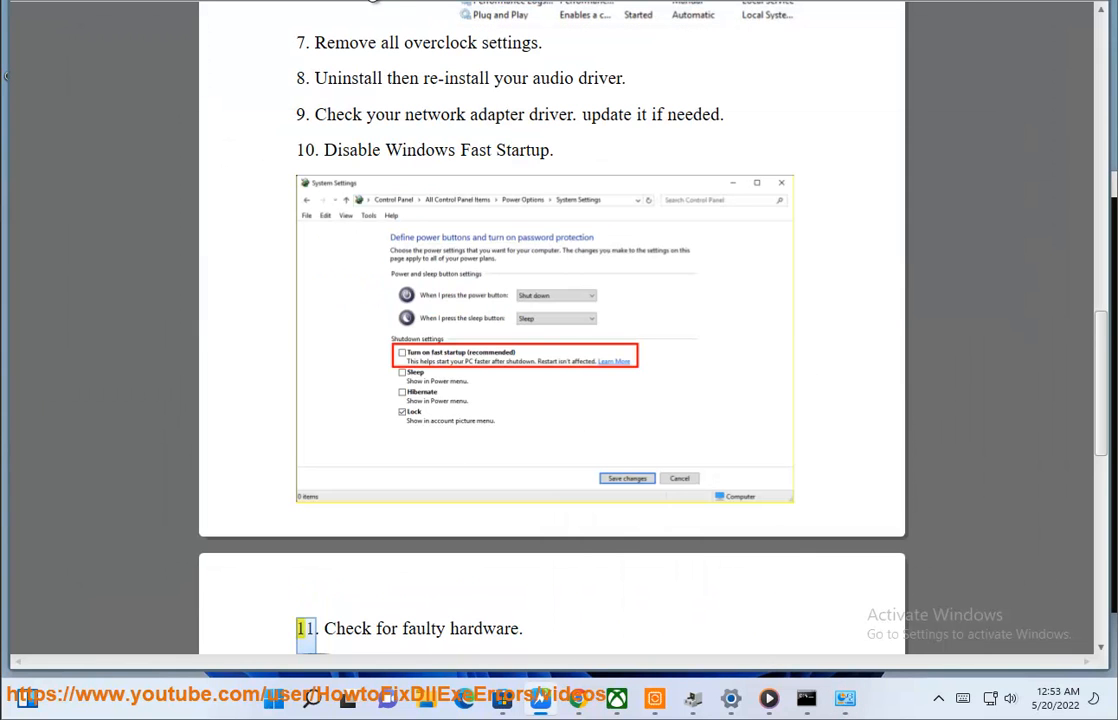
Step: Advance the guide to steps 11–12 and bring up Windows Settings for Accessibility
{"action": "scroll", "scroll_direction": "down", "scroll_amount": 3}
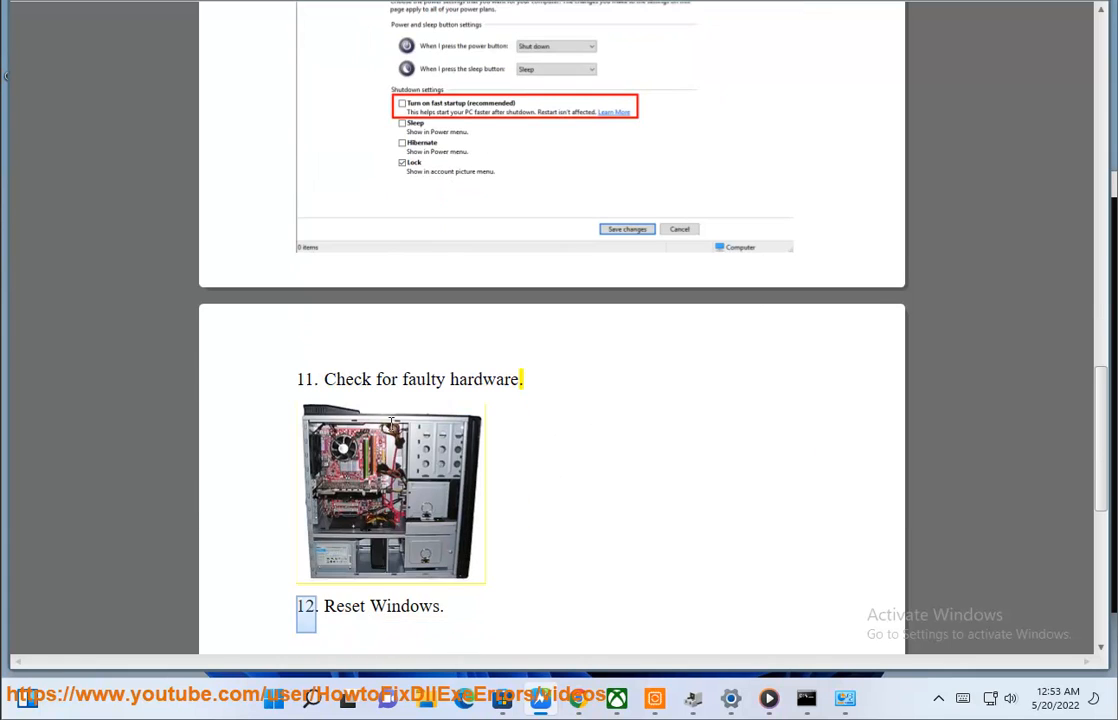
{"action": "left_click", "coordinate": [732, 698]}
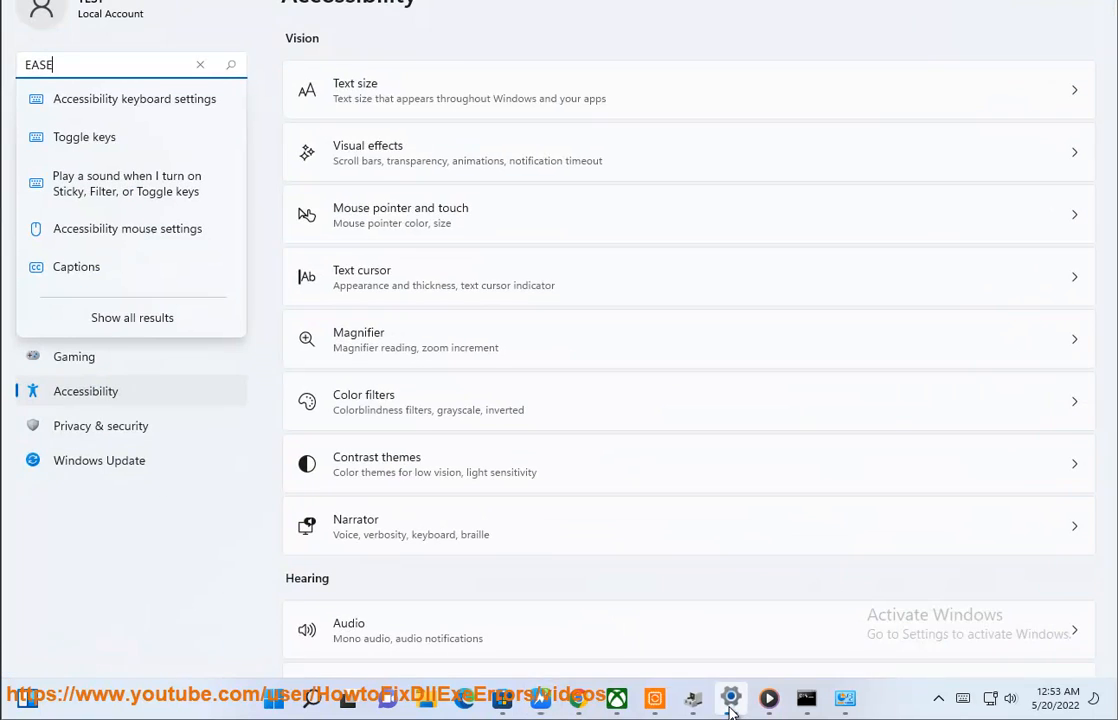